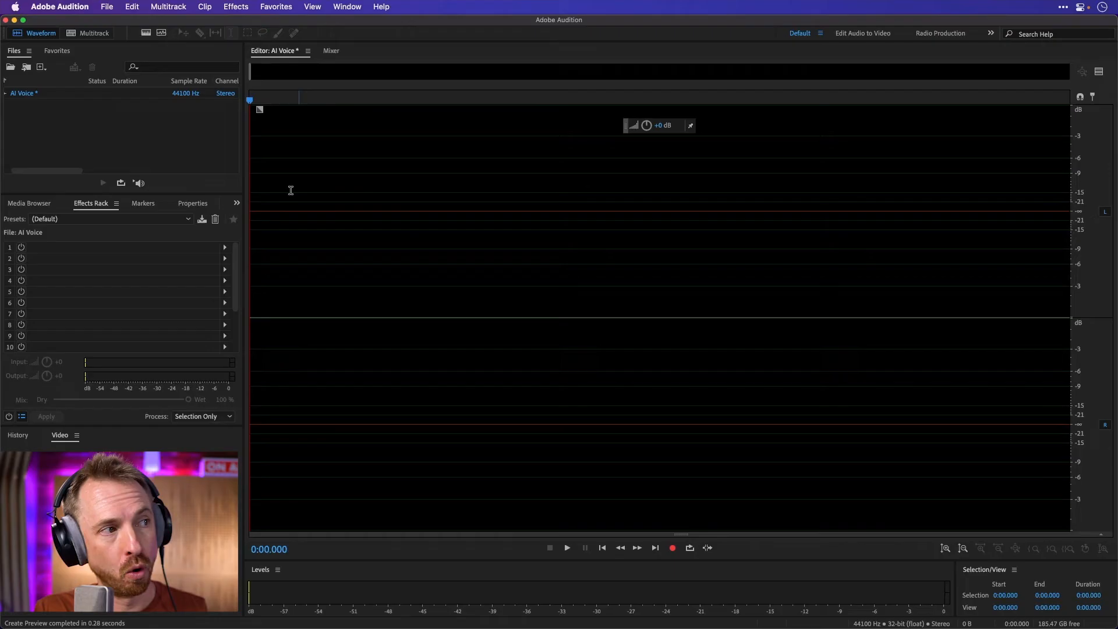
Open Effects > Generate > Speech on the AI Voice file, previewing 'Hello there!'
{"action": "left_click", "coordinate": [106, 7]}
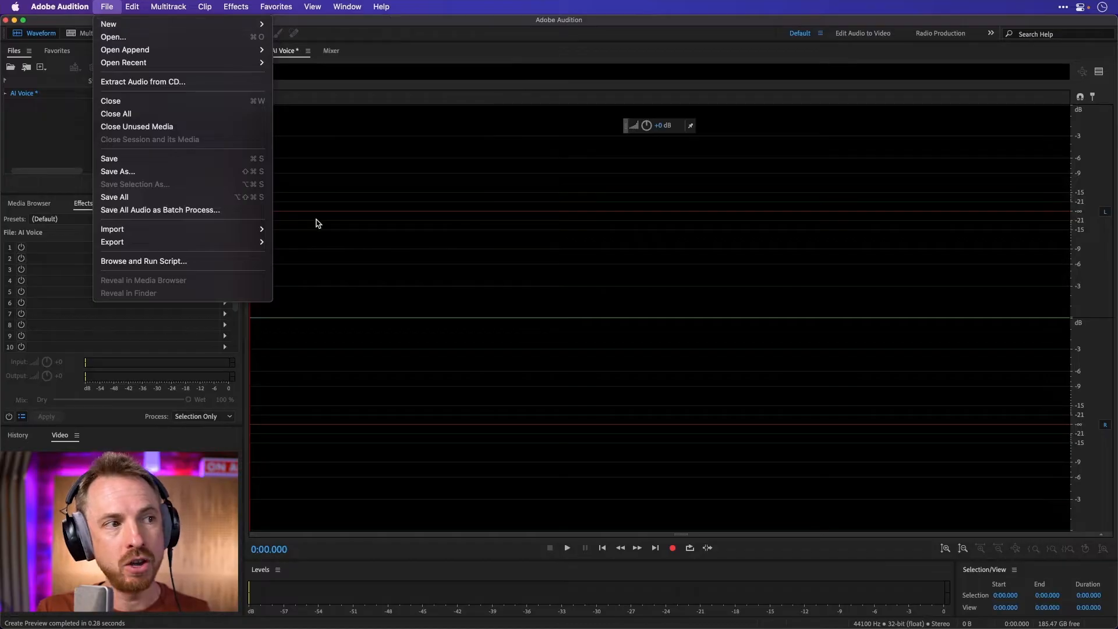
{"action": "left_click", "coordinate": [370, 183]}
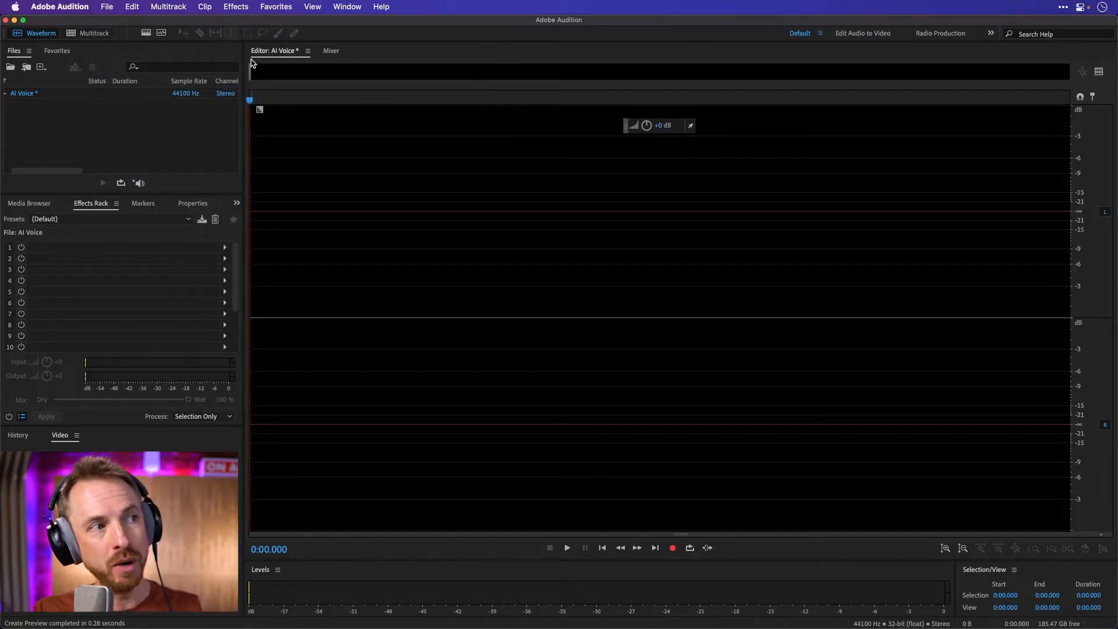
{"action": "left_click", "coordinate": [235, 6]}
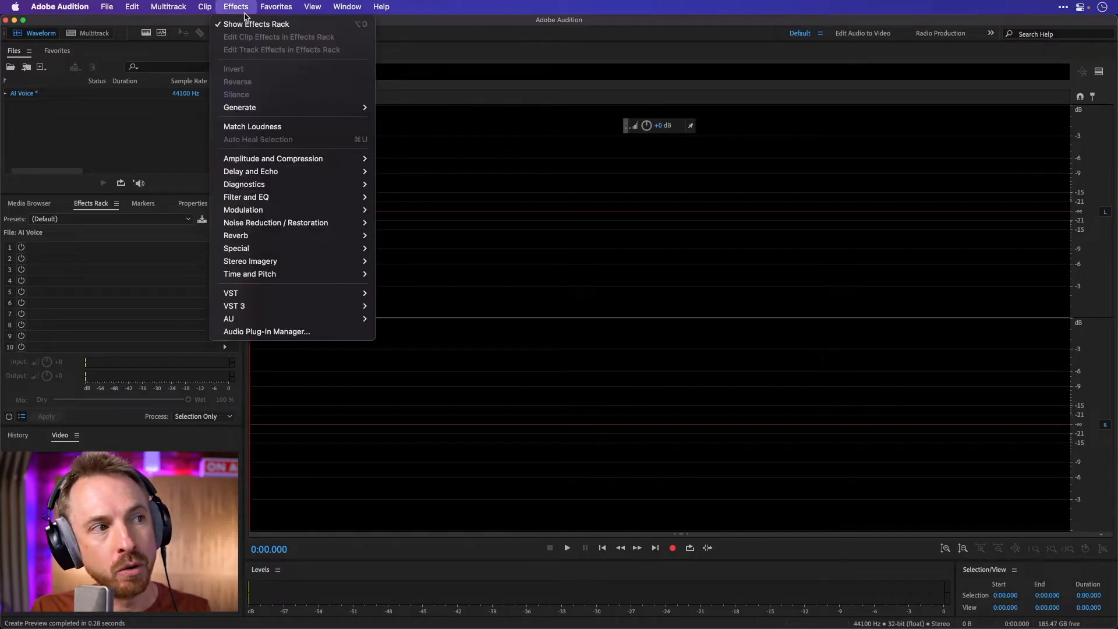
{"action": "mouse_move", "coordinate": [239, 107]}
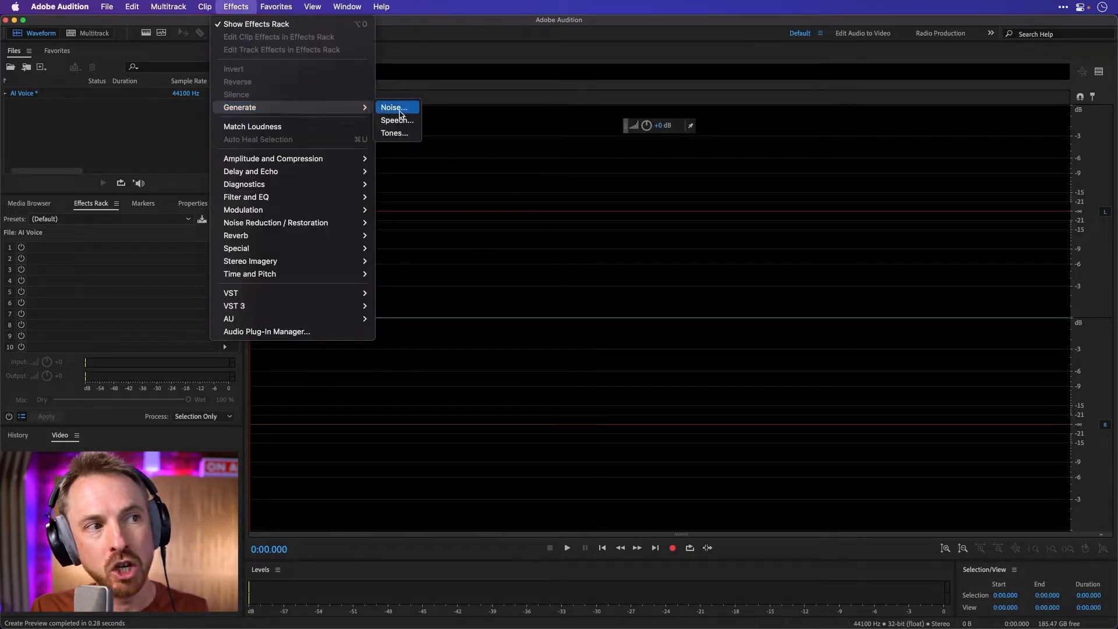
{"action": "mouse_move", "coordinate": [398, 120]}
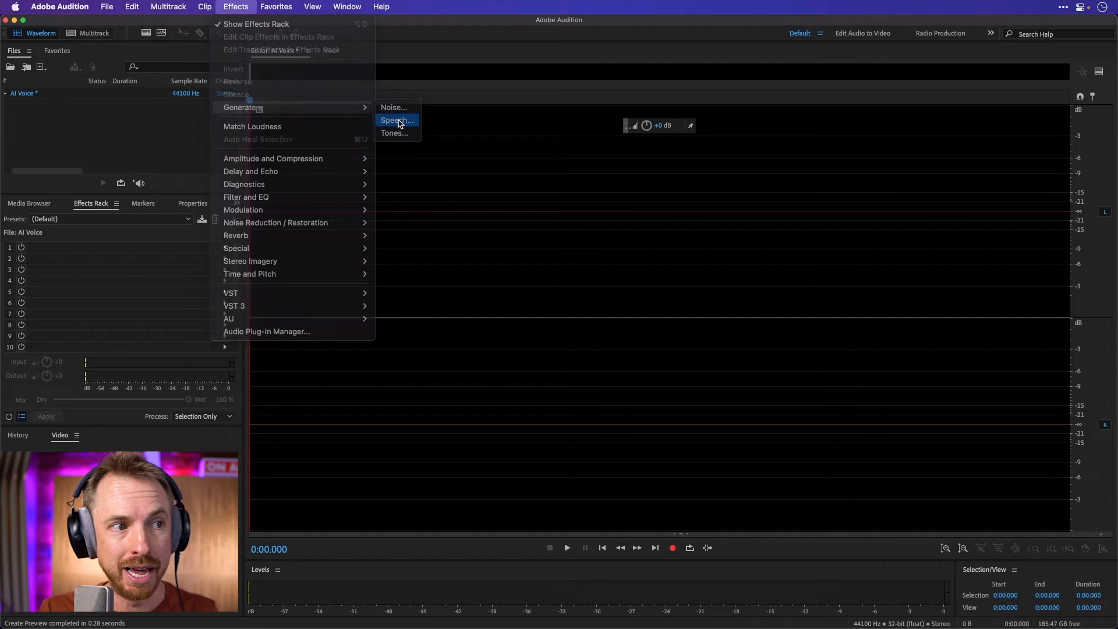
{"action": "left_click", "coordinate": [395, 121]}
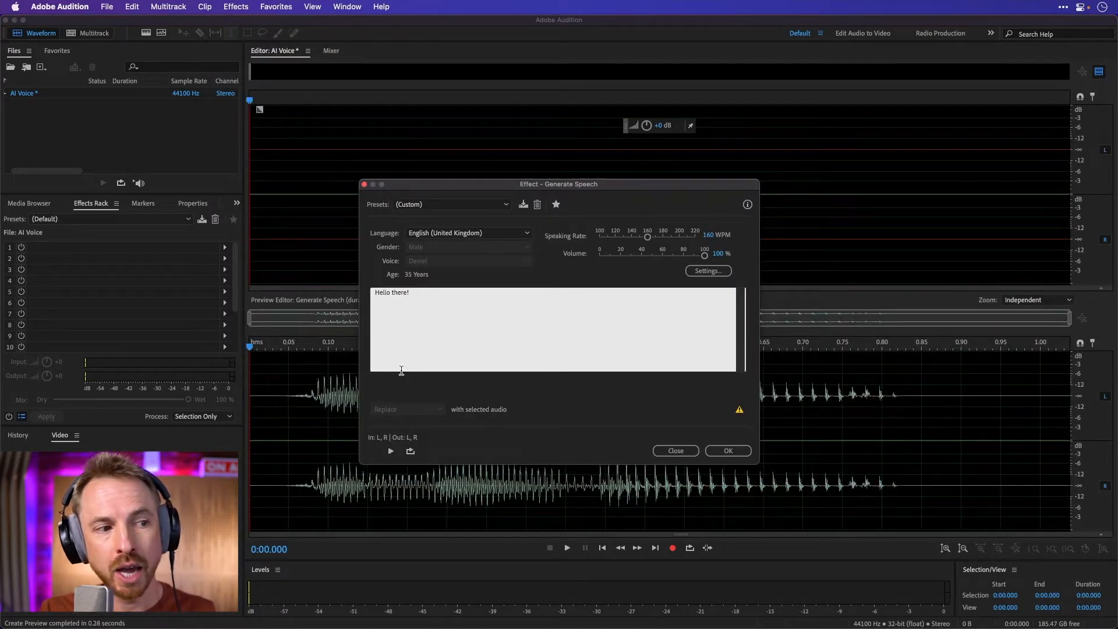
Hear the default greeting, replace it with 'You are the weakest link. Goodbye!' and preview
{"action": "left_click", "coordinate": [391, 450]}
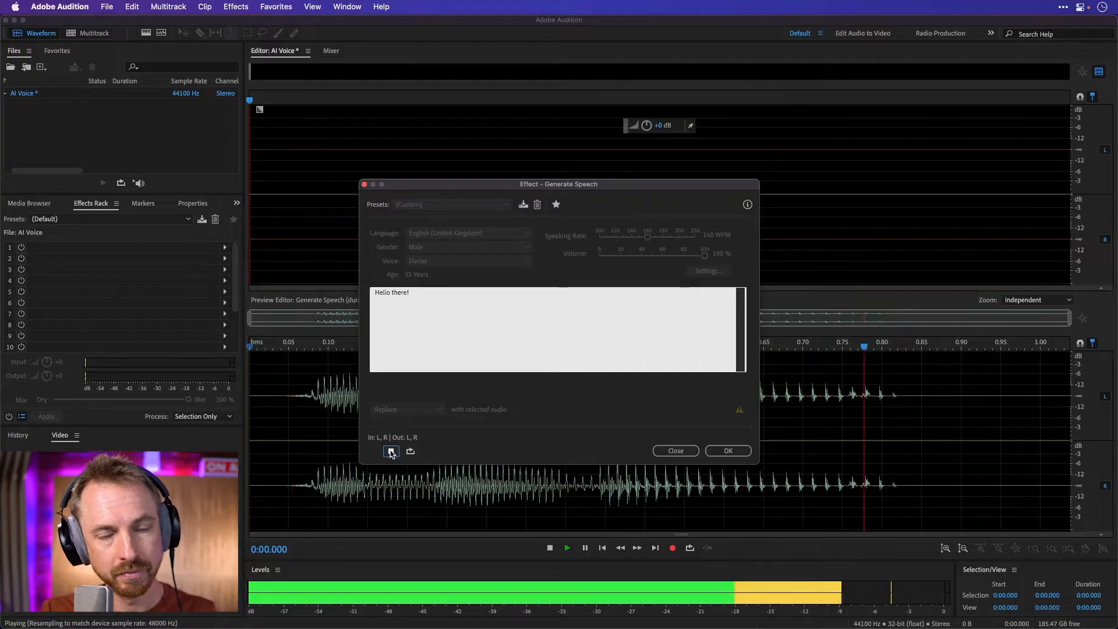
{"action": "left_click", "coordinate": [390, 451]}
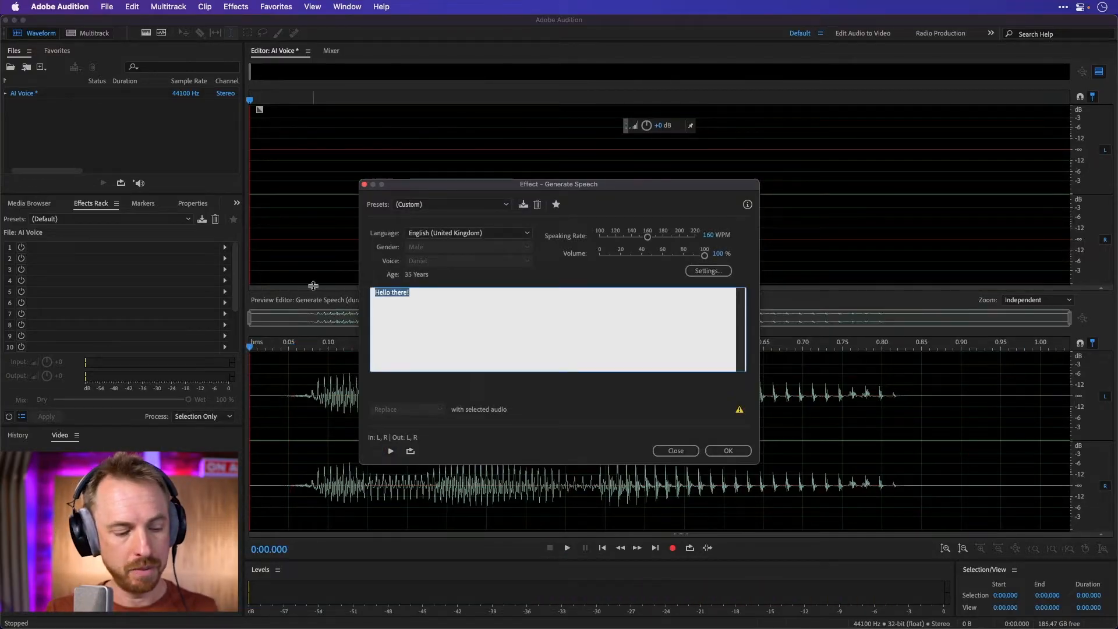
{"action": "type", "text": "You ar"}
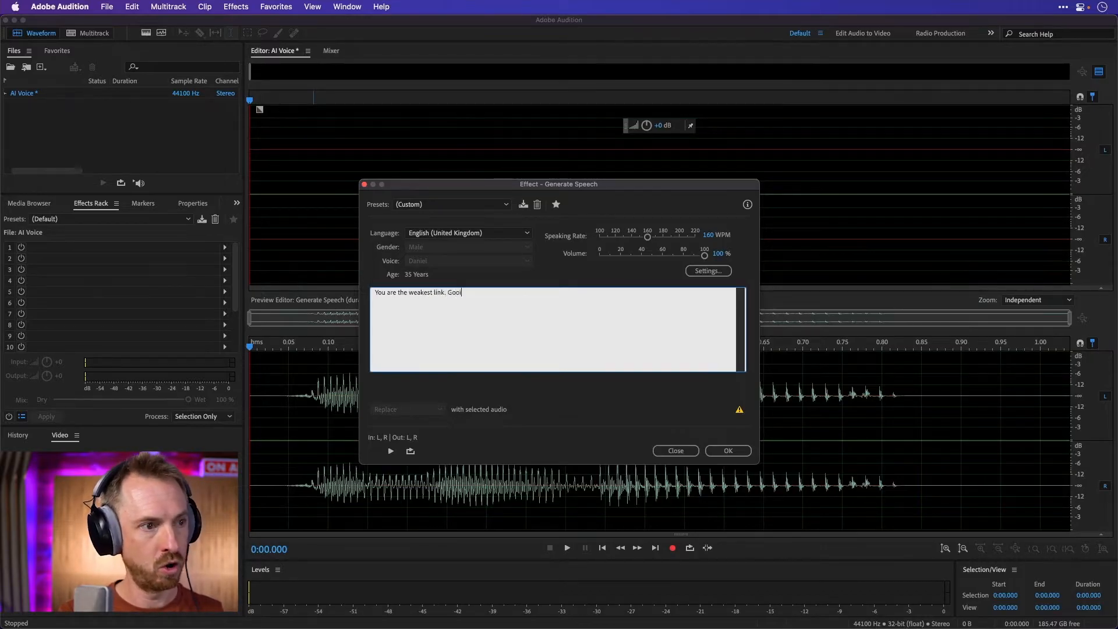
{"action": "type", "text": "dbye!"}
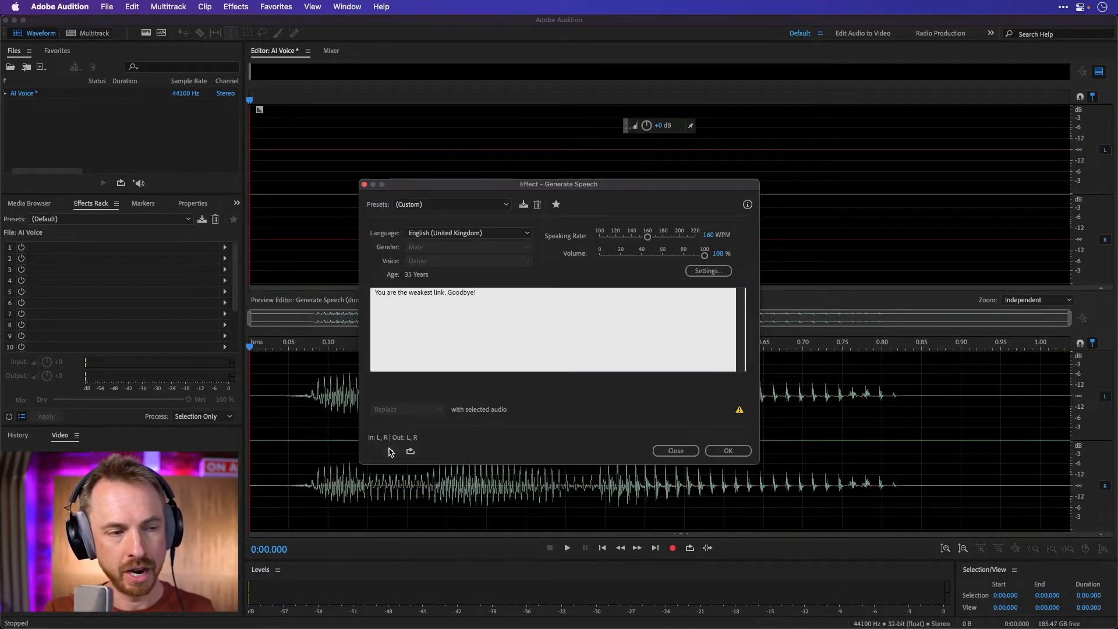
{"action": "left_click", "coordinate": [391, 451]}
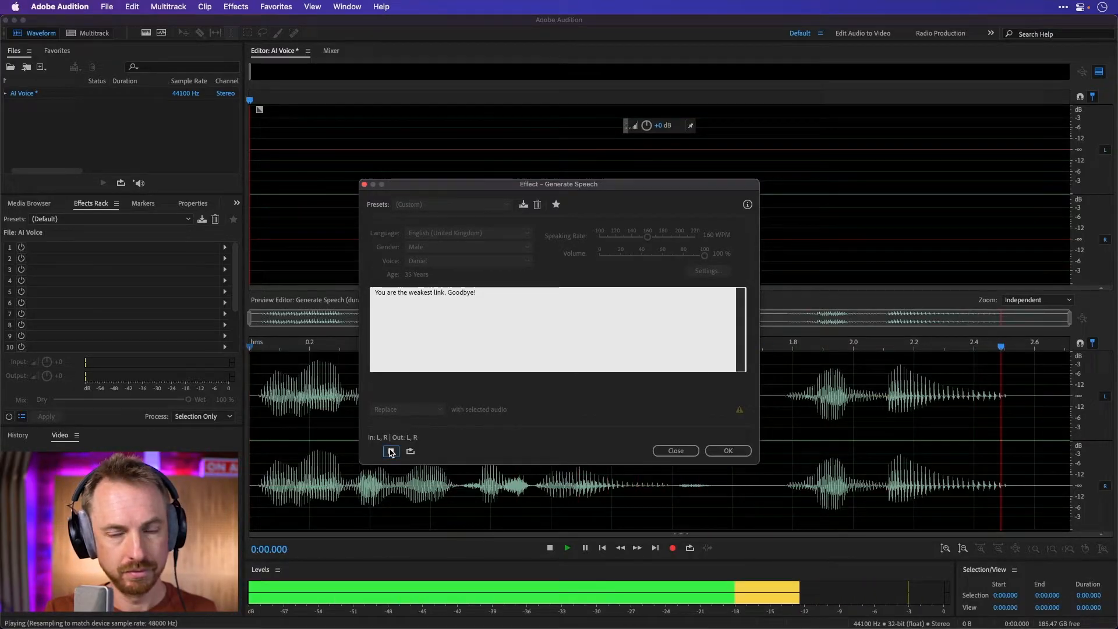
{"action": "left_click", "coordinate": [391, 451]}
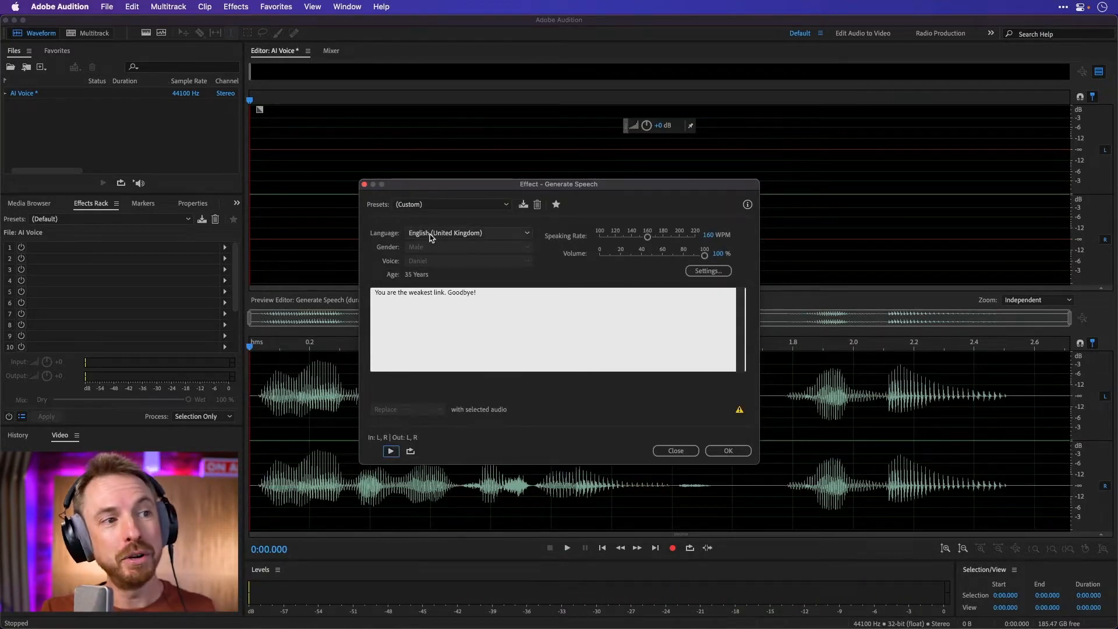
Switch the speech language to French (France) and change the text to 'Bonjour!'
{"action": "left_click", "coordinate": [468, 233]}
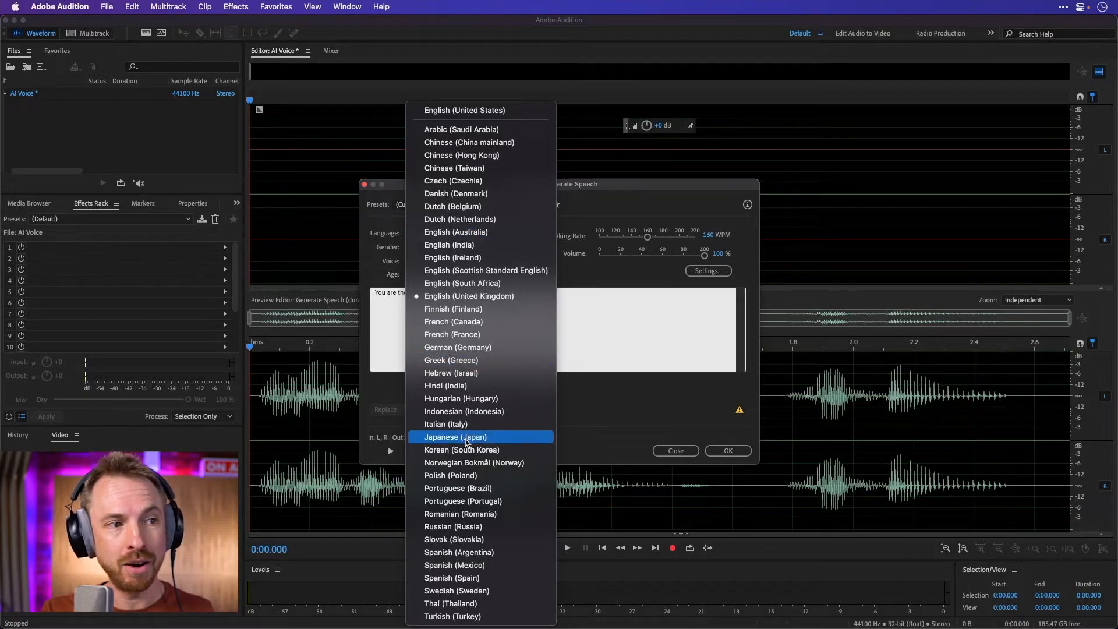
{"action": "mouse_move", "coordinate": [452, 346]}
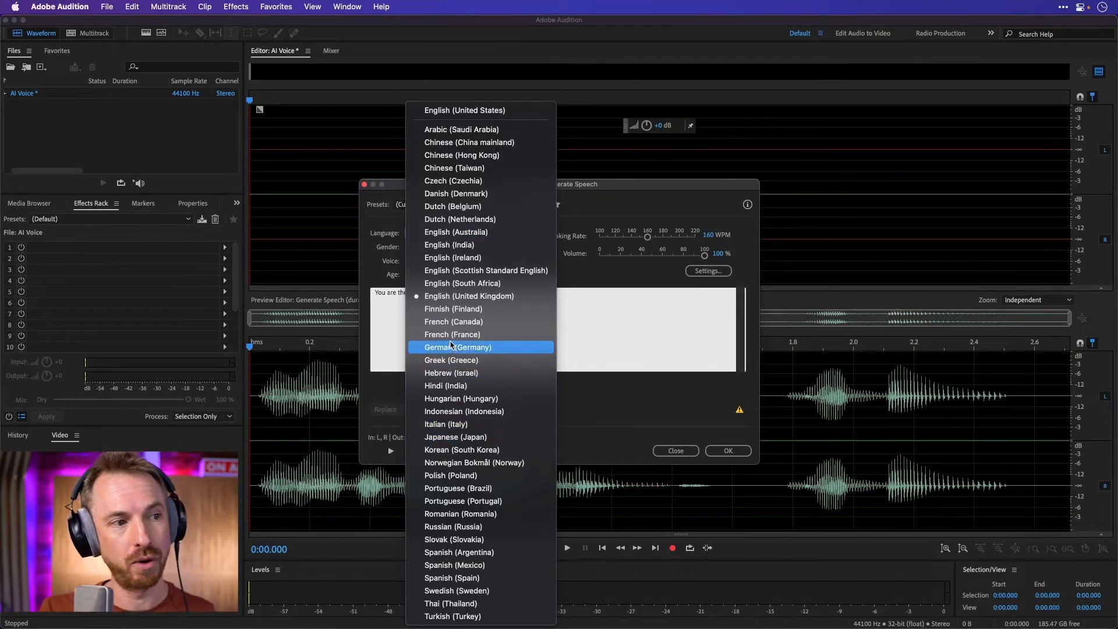
{"action": "left_click", "coordinate": [452, 334]}
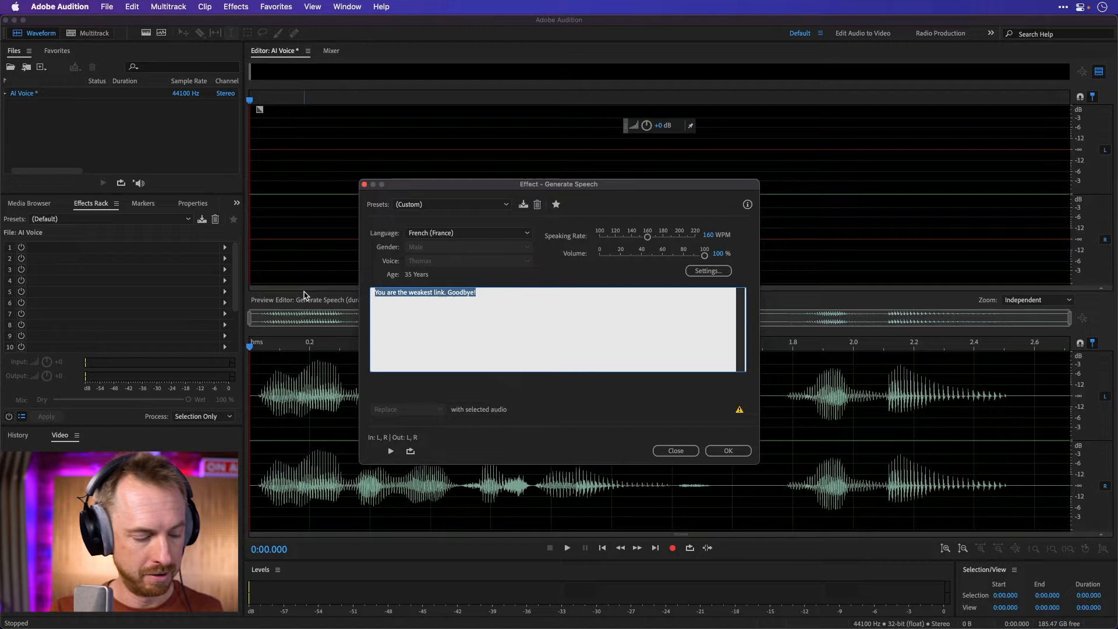
{"action": "type", "text": "Bonjour"}
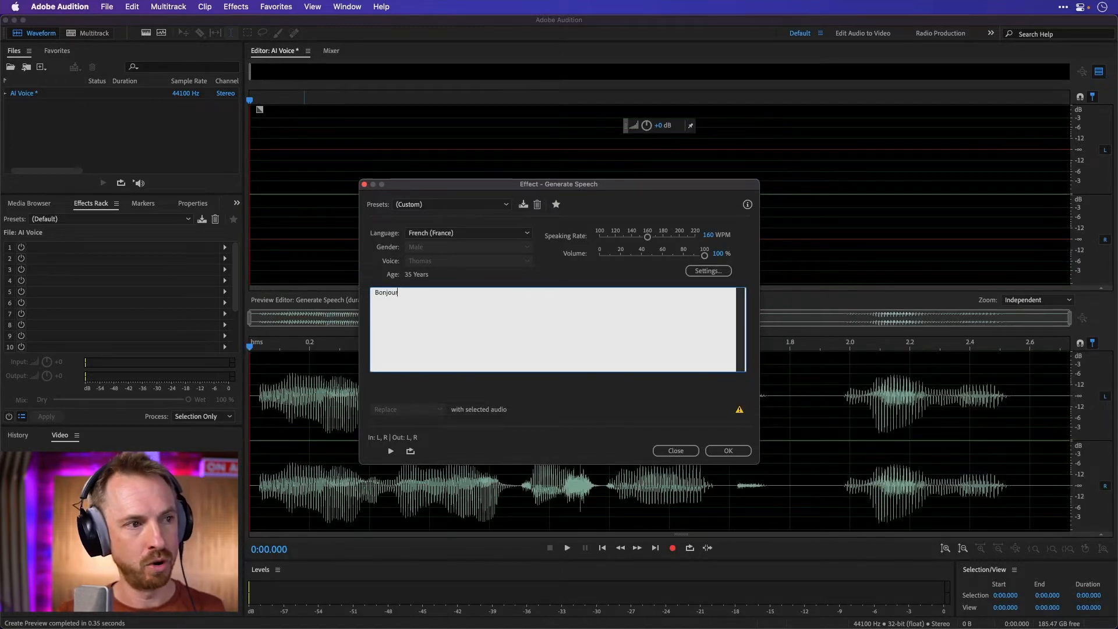
{"action": "type", "text": "!"}
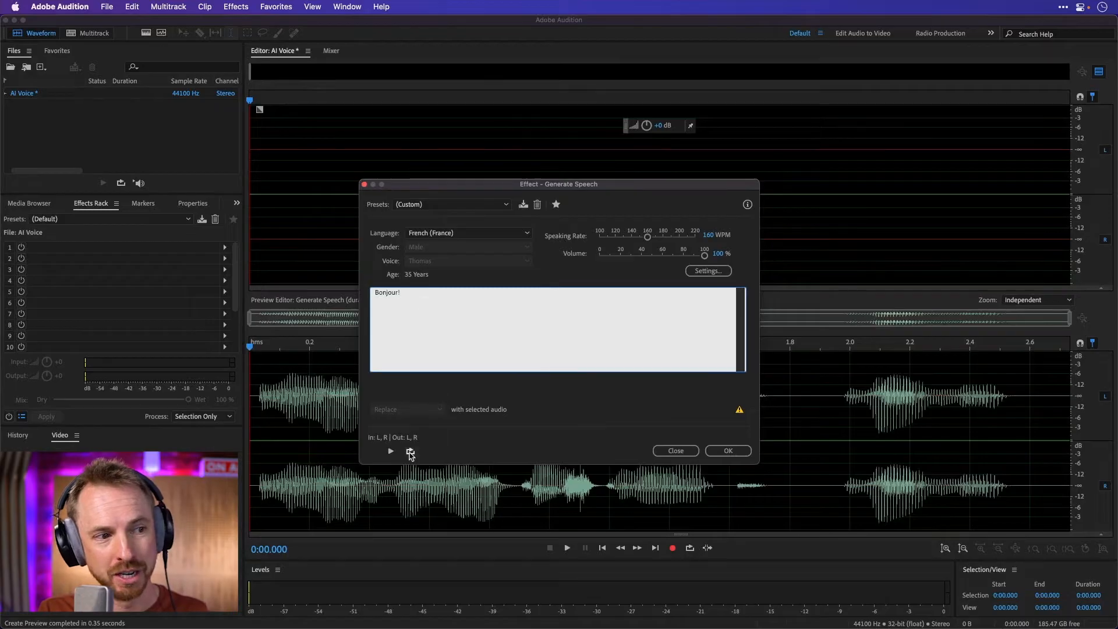
Preview the French 'Bonjour!' greeting repeatedly, then reopen the Language list
{"action": "left_click", "coordinate": [390, 451]}
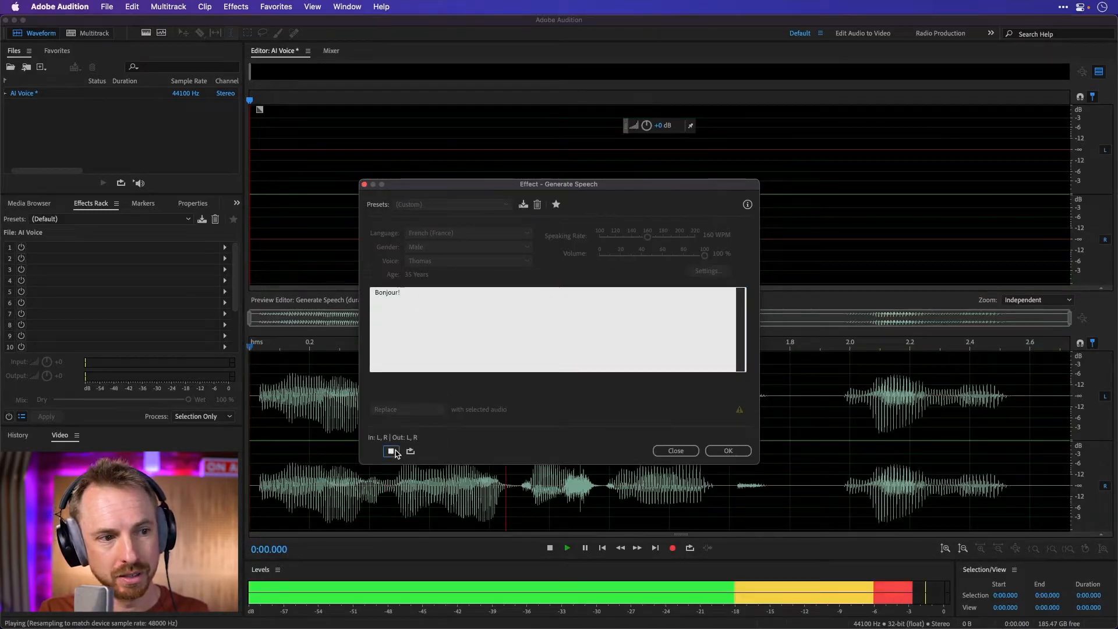
{"action": "left_click", "coordinate": [388, 451]}
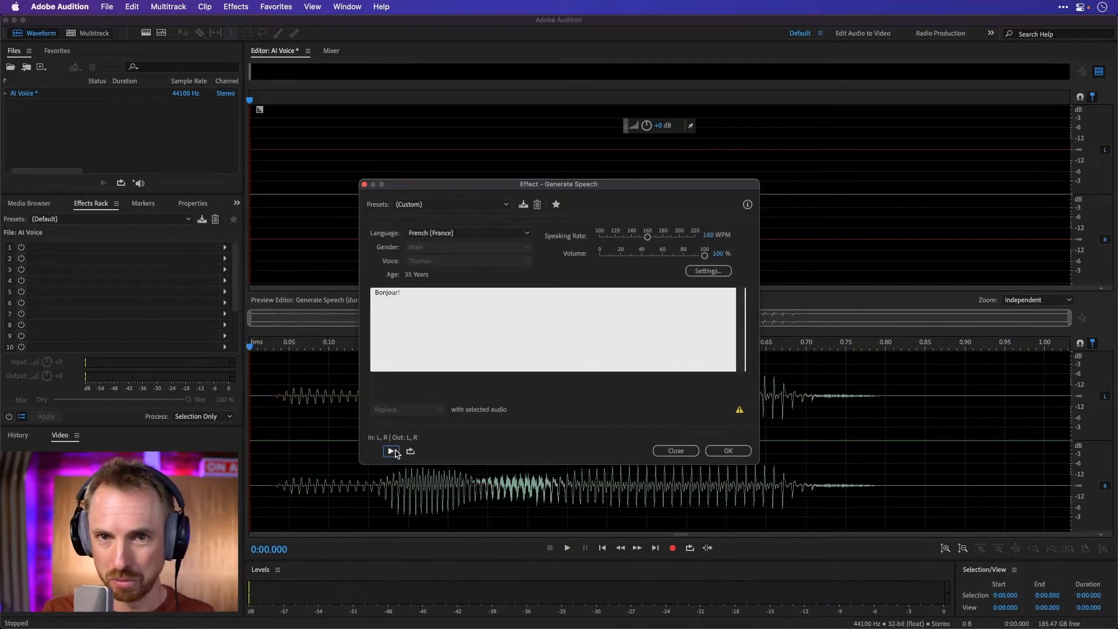
{"action": "left_click", "coordinate": [389, 451]}
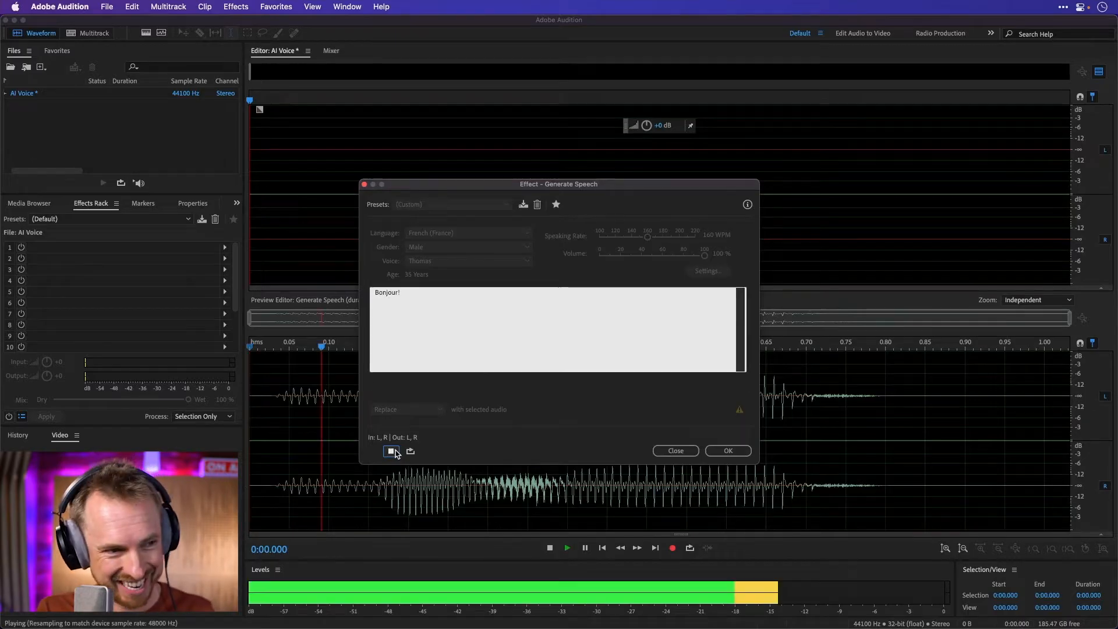
{"action": "left_click", "coordinate": [391, 451]}
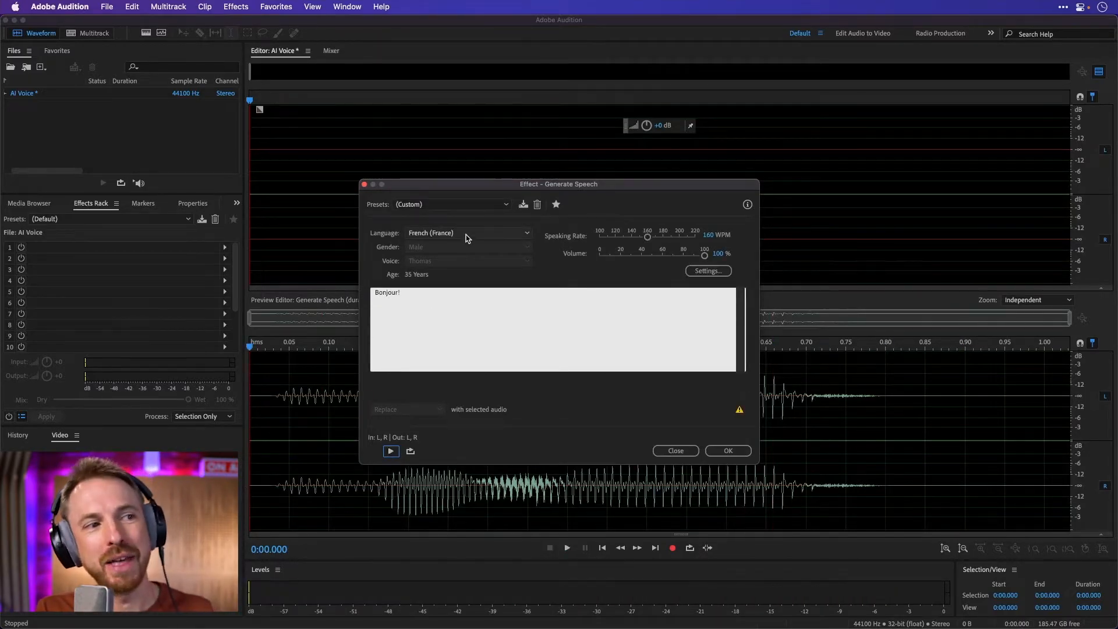
{"action": "left_click", "coordinate": [468, 233]}
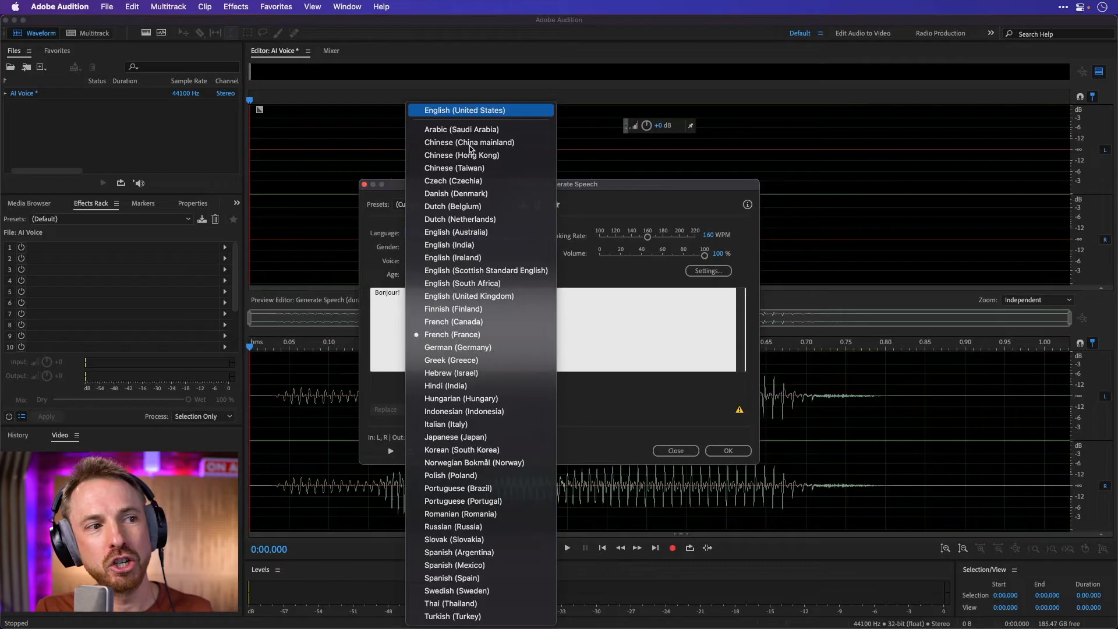
Replace 'Bonjour' with 'The Mike Russell Podcast' and preview it in the Alex voice
{"action": "left_click", "coordinate": [479, 110]}
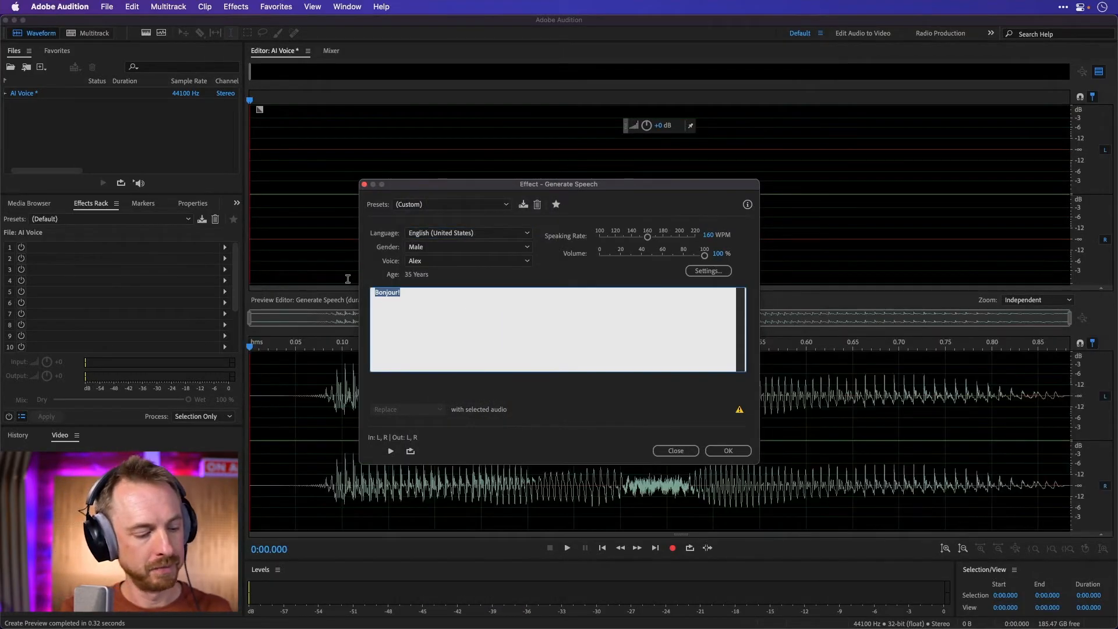
{"action": "type", "text": "The Mike Russell Podcast"}
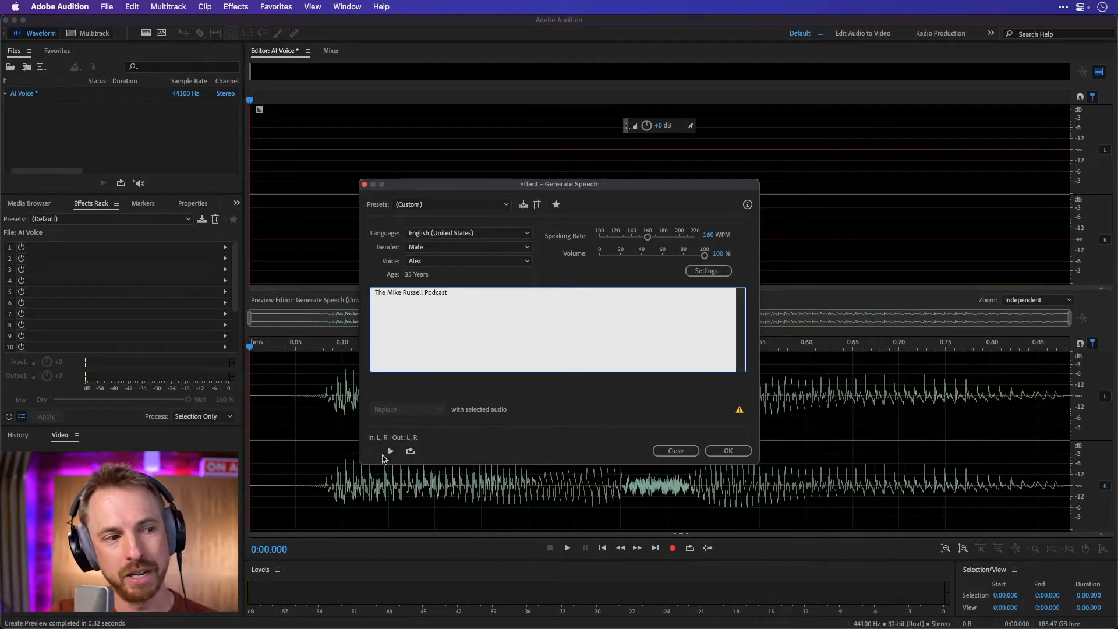
{"action": "left_click", "coordinate": [390, 451]}
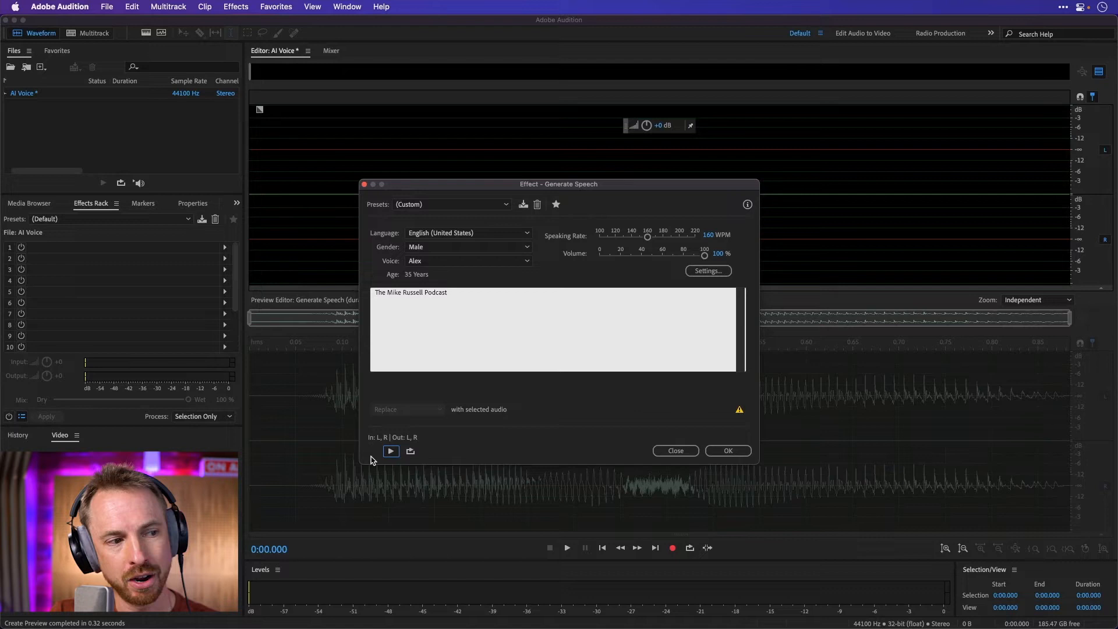
{"action": "left_click", "coordinate": [391, 451]}
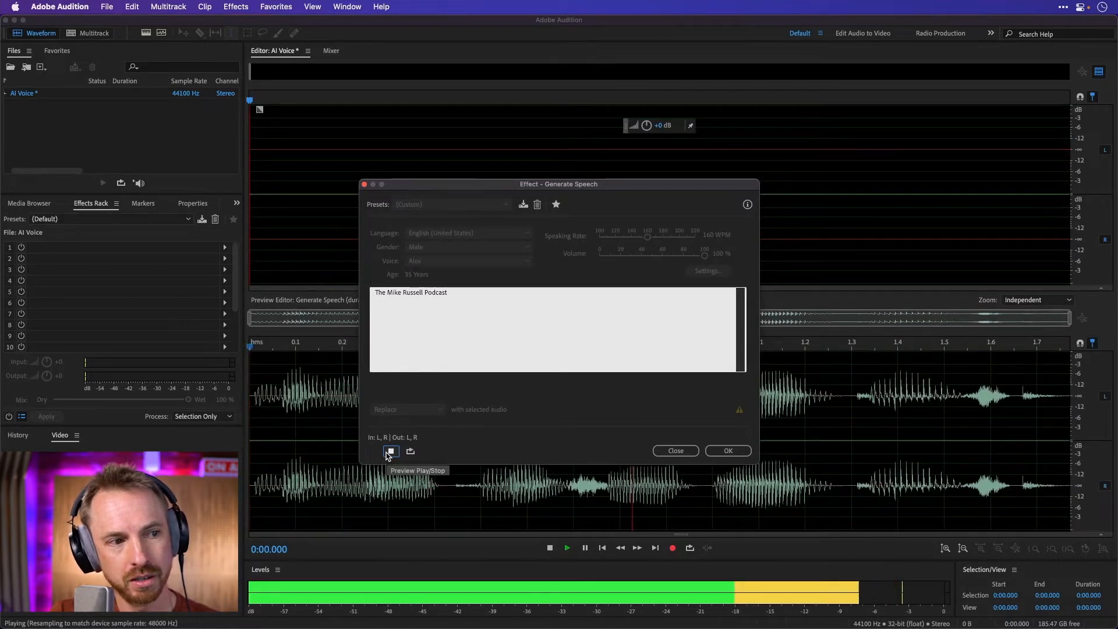
{"action": "left_click", "coordinate": [391, 450]}
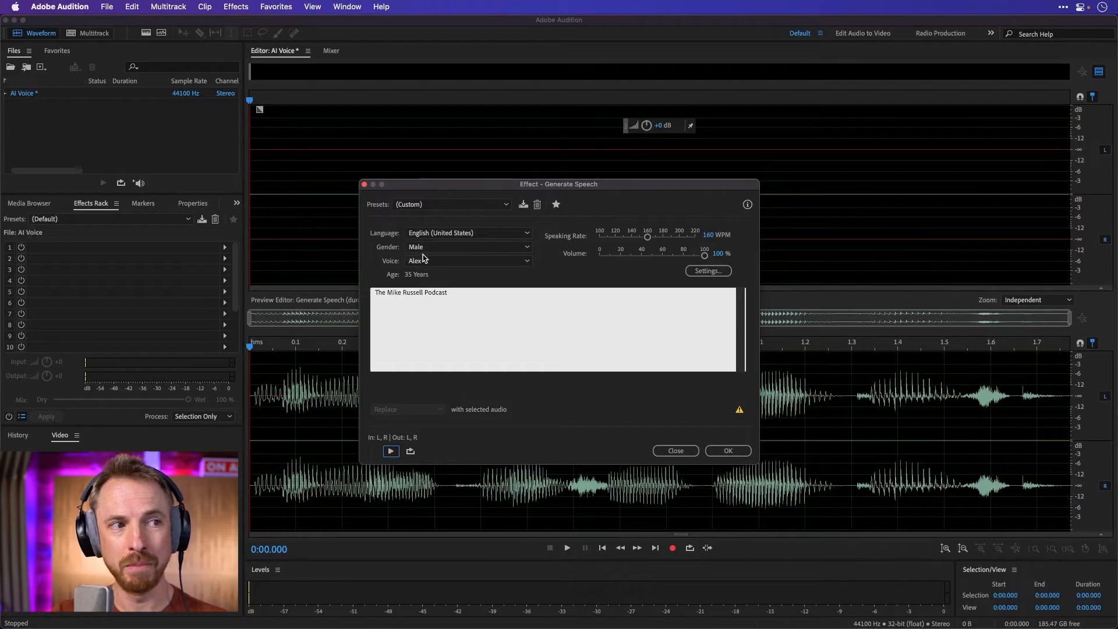
Switch the voice to Fred and preview the podcast title
{"action": "left_click", "coordinate": [468, 261]}
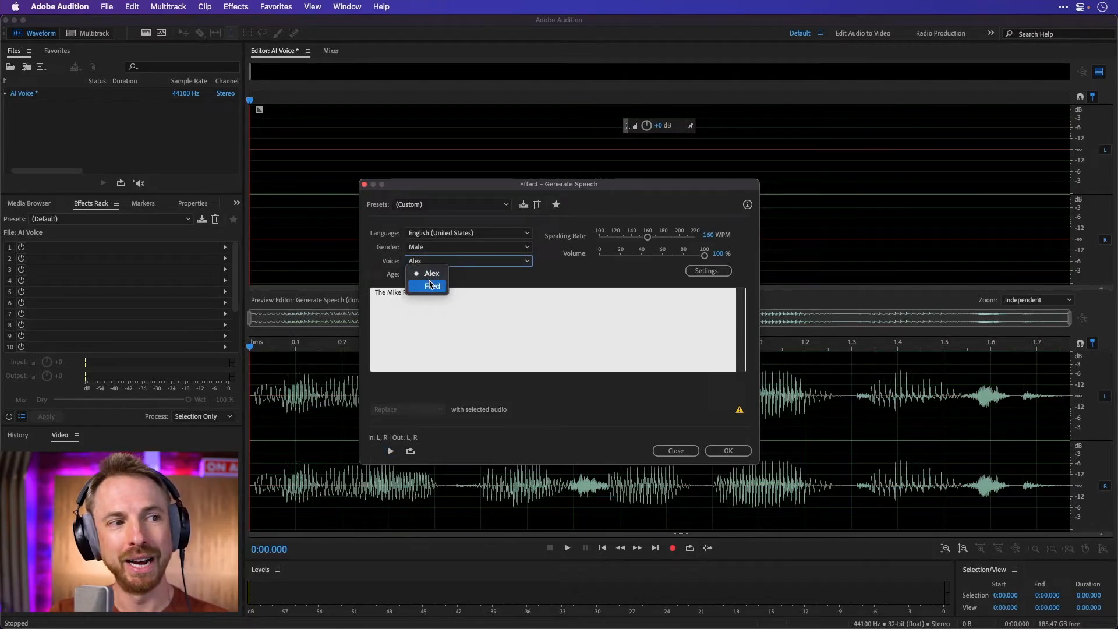
{"action": "left_click", "coordinate": [432, 286]}
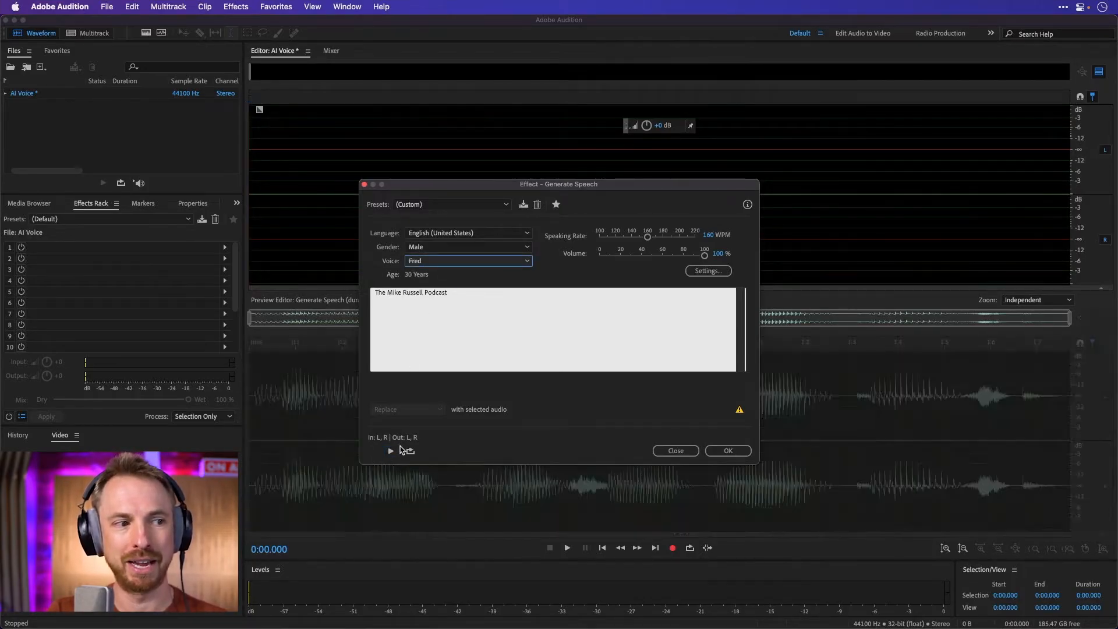
{"action": "left_click", "coordinate": [390, 450]}
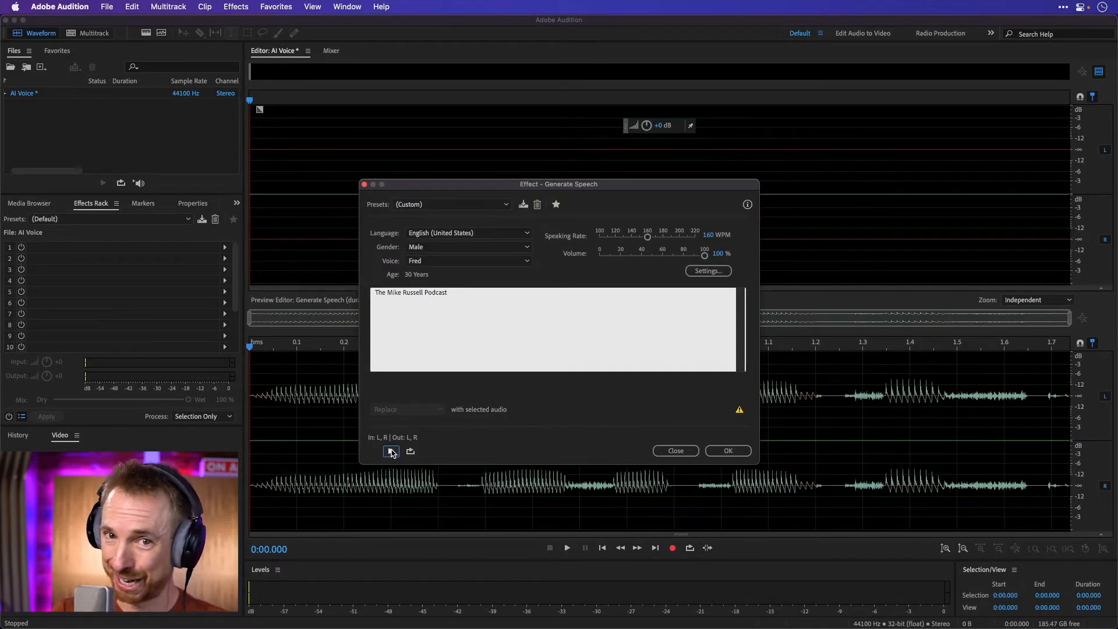
{"action": "left_click", "coordinate": [391, 451]}
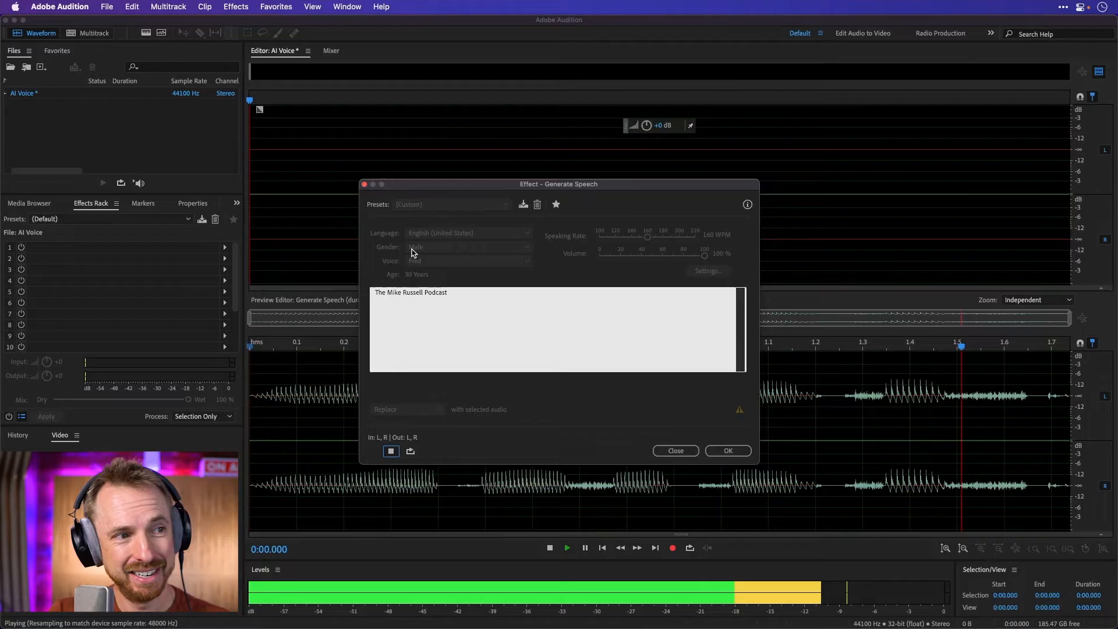
Set Gender to Female, preview in Samantha, then choose the Victoria voice
{"action": "left_click", "coordinate": [468, 246]}
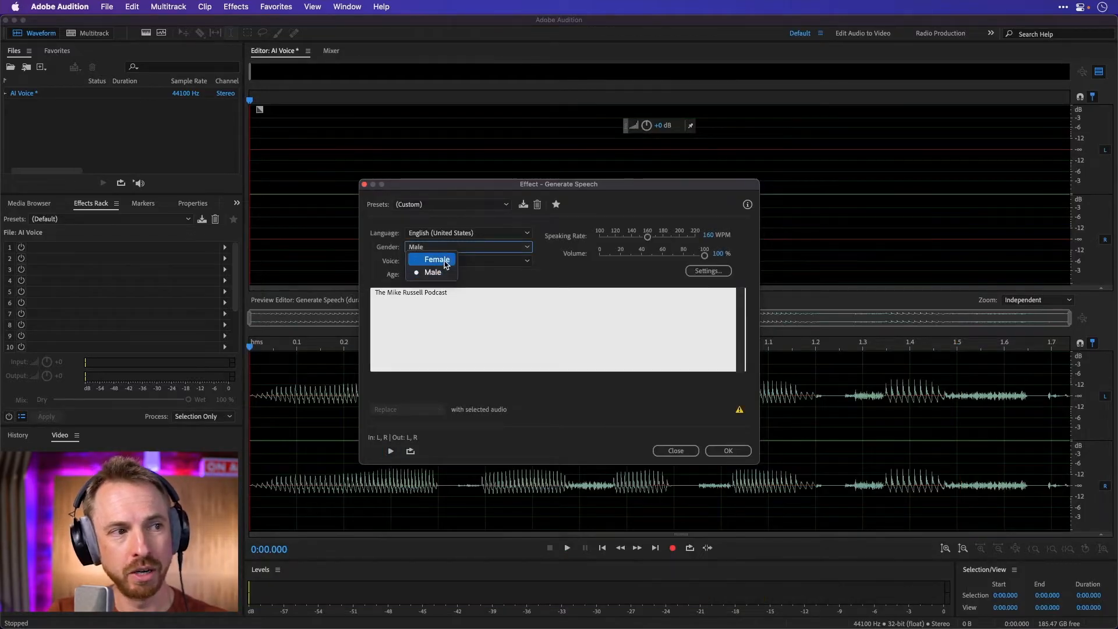
{"action": "left_click", "coordinate": [437, 259]}
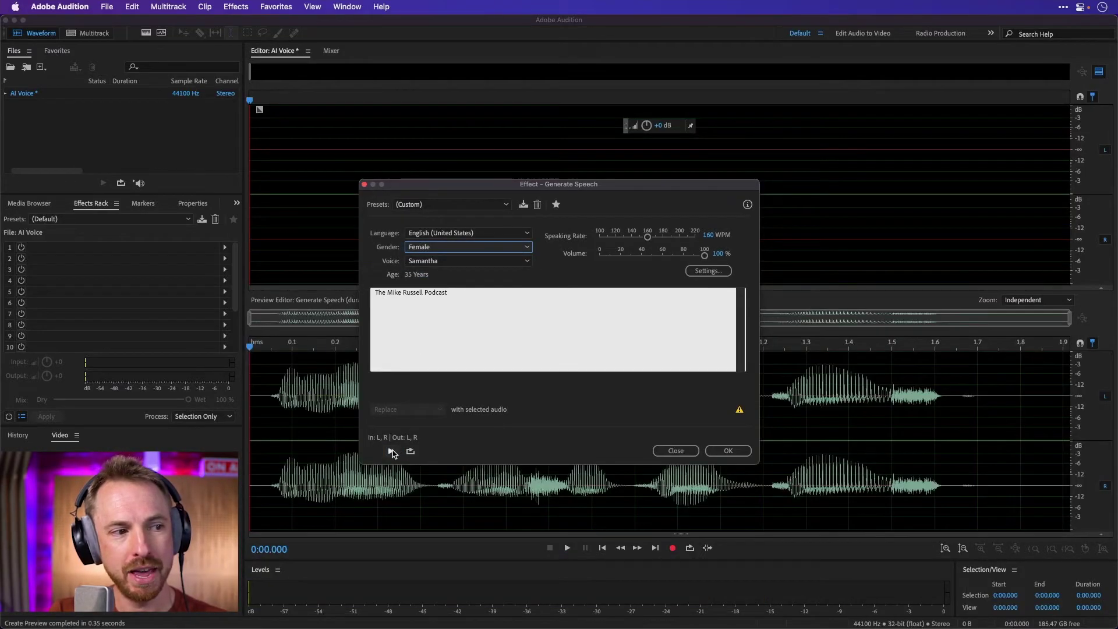
{"action": "left_click", "coordinate": [391, 451]}
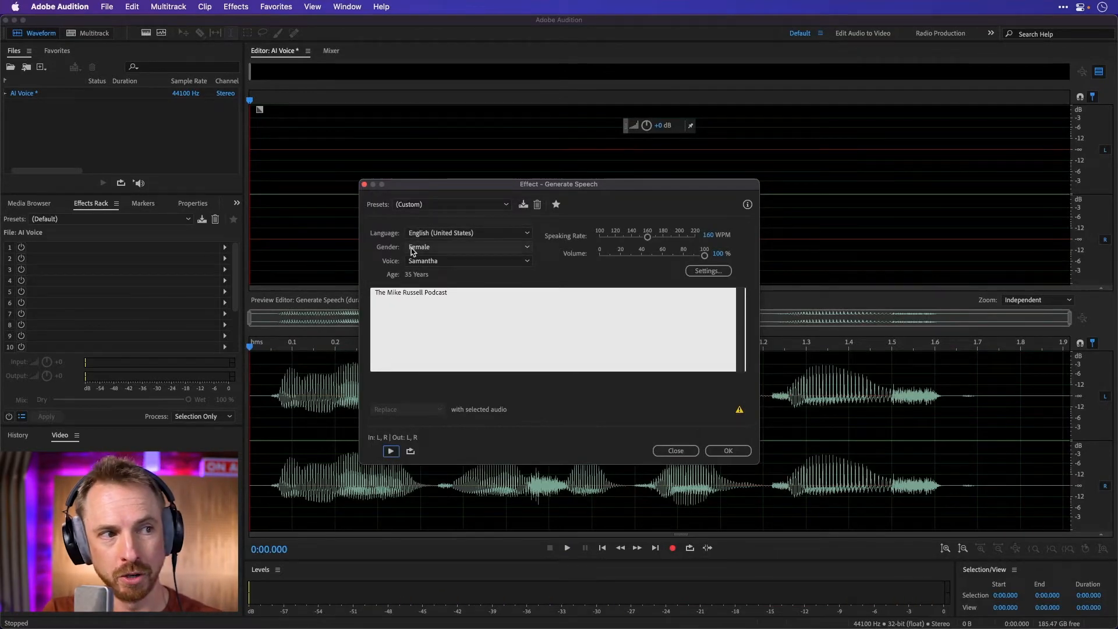
{"action": "left_click", "coordinate": [468, 261]}
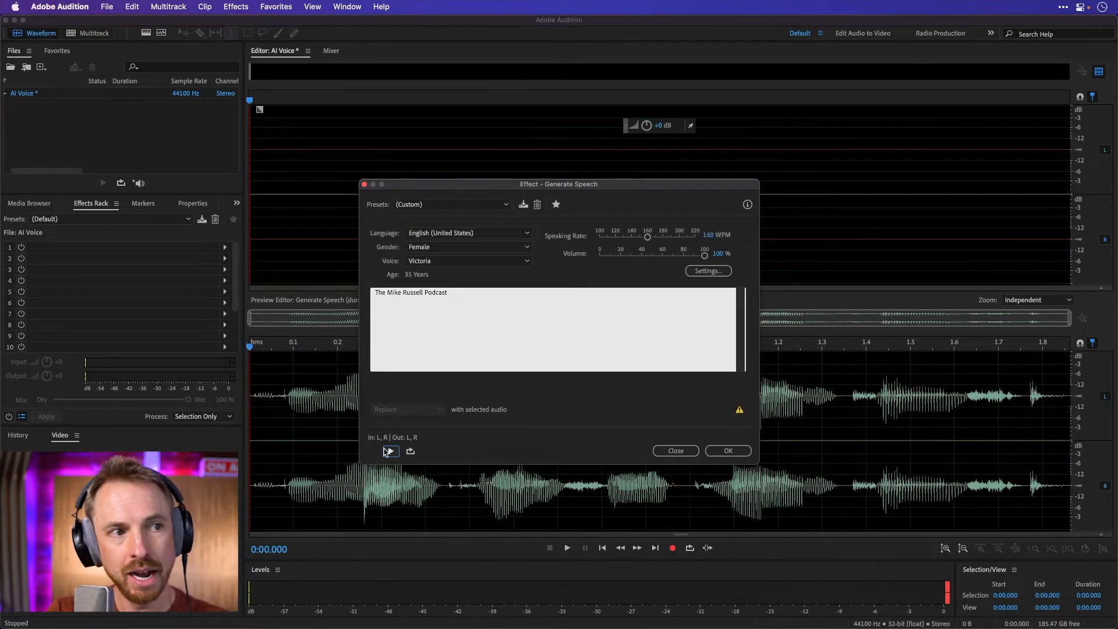
Preview Victoria at 220 WPM, then set the speaking rate to 100 WPM and preview
{"action": "left_click_drag", "start_coordinate": [647, 236], "coordinate": [696, 236]}
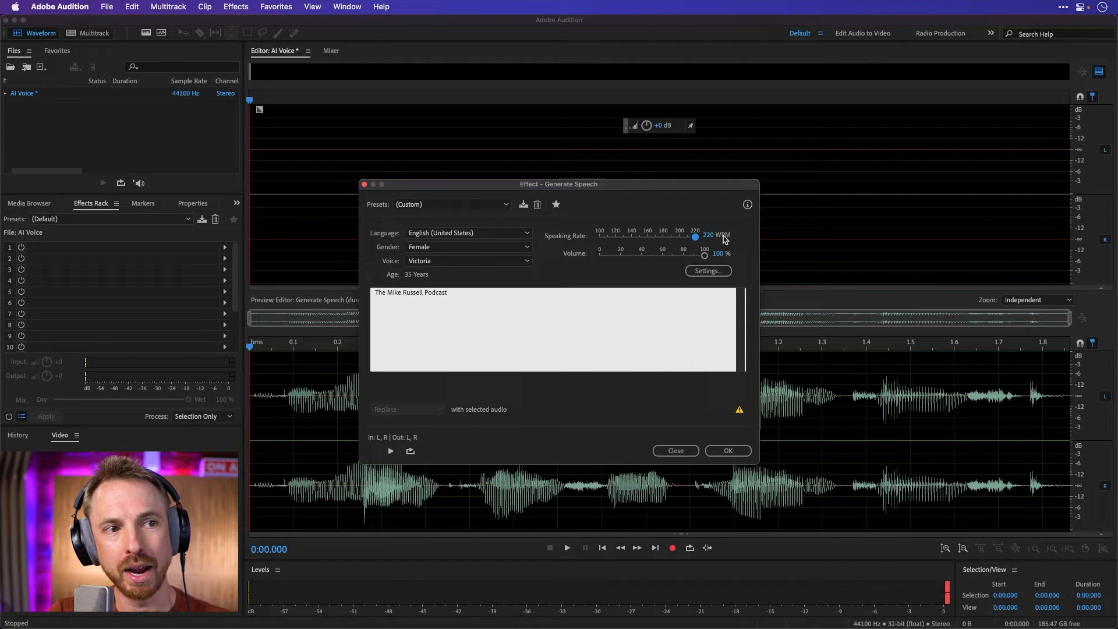
{"action": "left_click", "coordinate": [390, 450]}
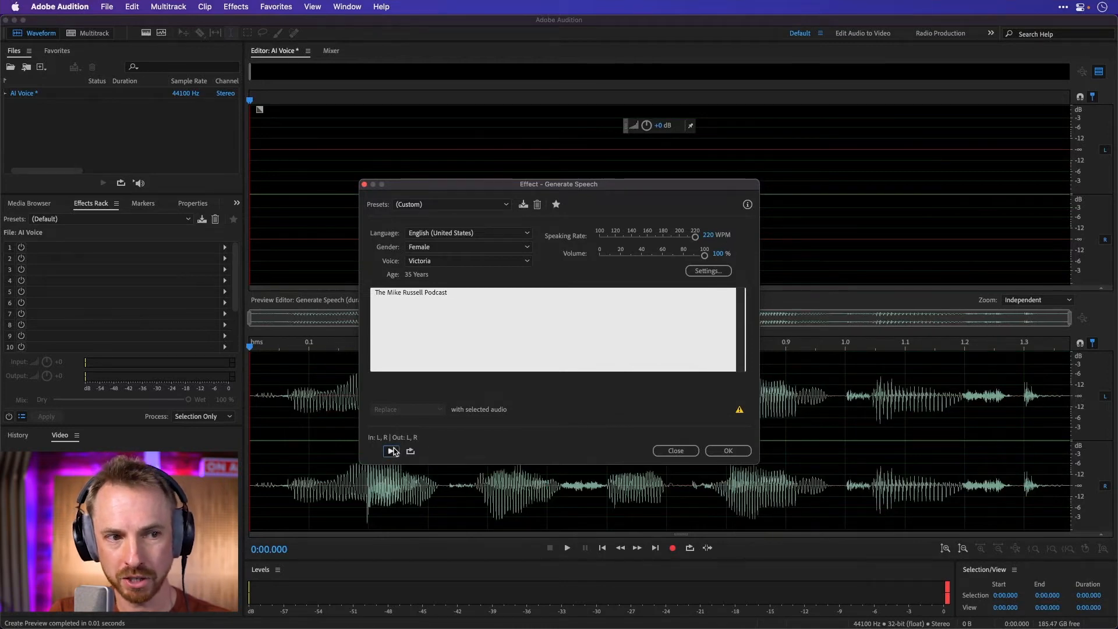
{"action": "left_click_drag", "start_coordinate": [704, 235], "coordinate": [599, 235]}
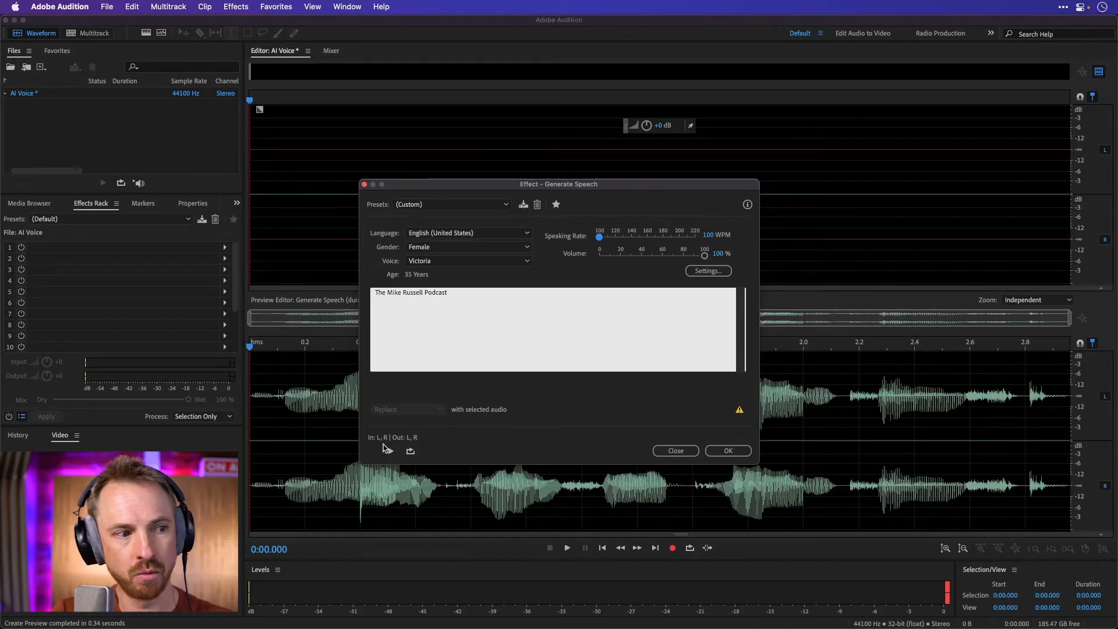
{"action": "left_click", "coordinate": [391, 451]}
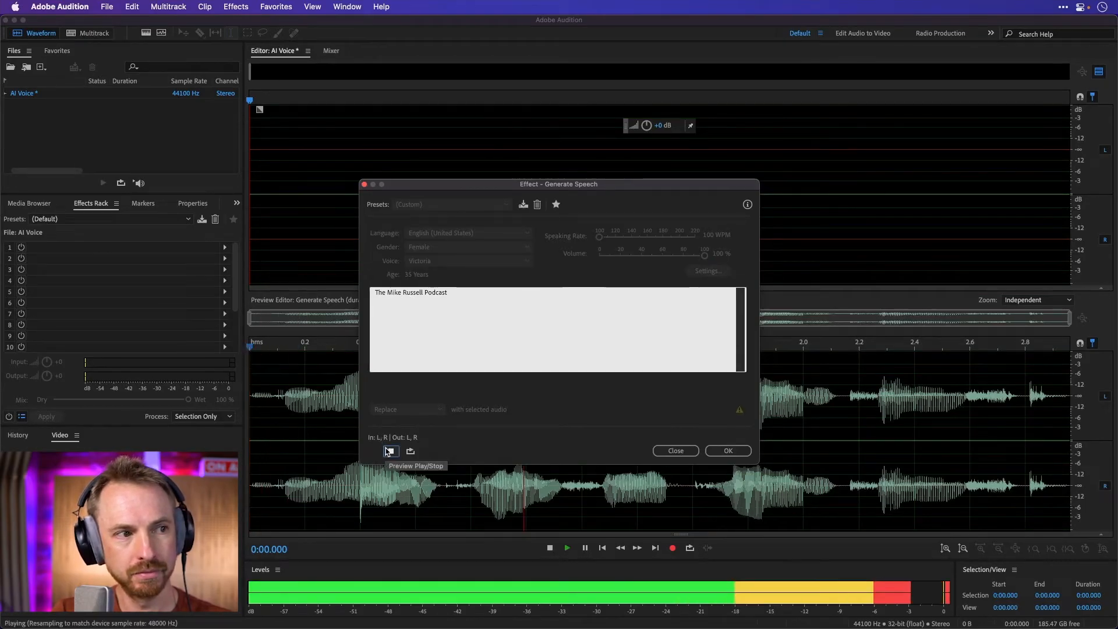
{"action": "left_click", "coordinate": [390, 450]}
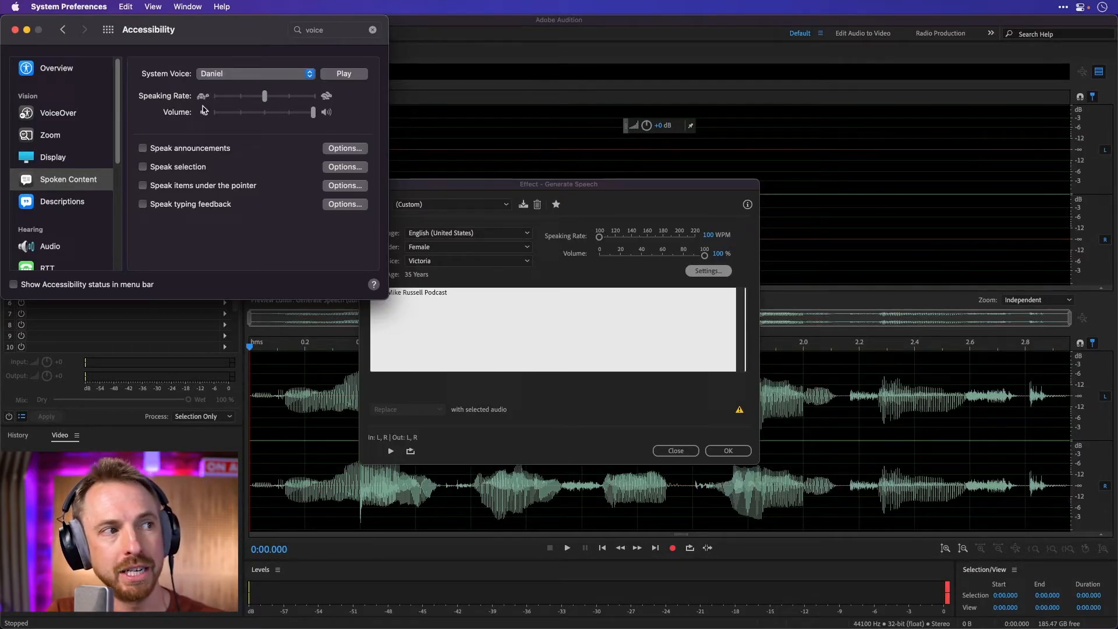
Browse the Spoken Content System Voice list and close it, keeping Daniel
{"action": "left_click", "coordinate": [254, 74]}
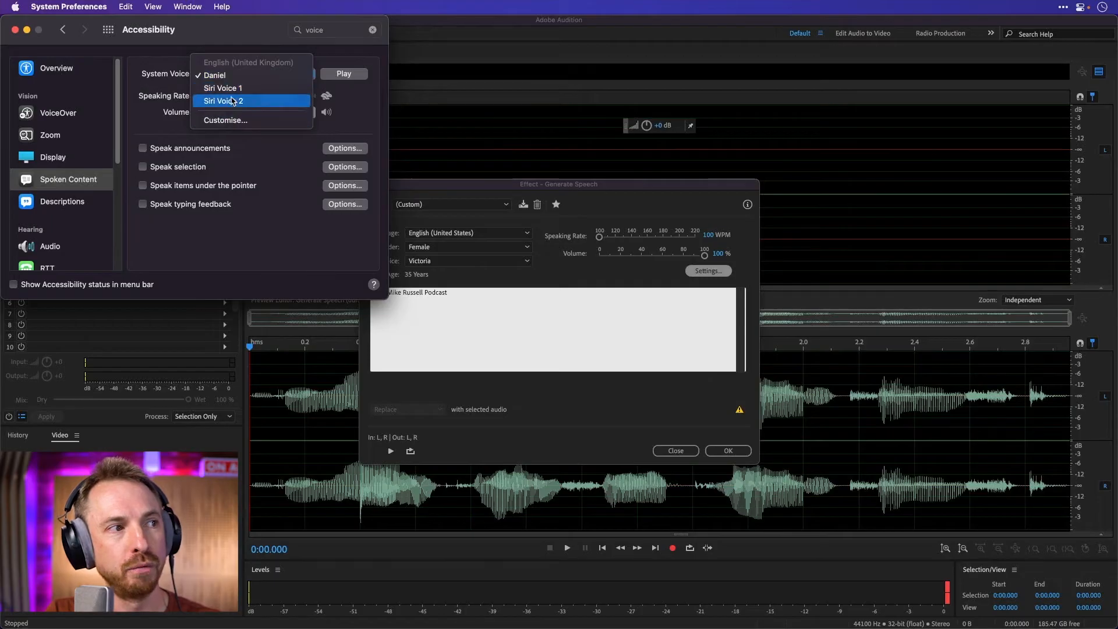
{"action": "left_click", "coordinate": [225, 120]}
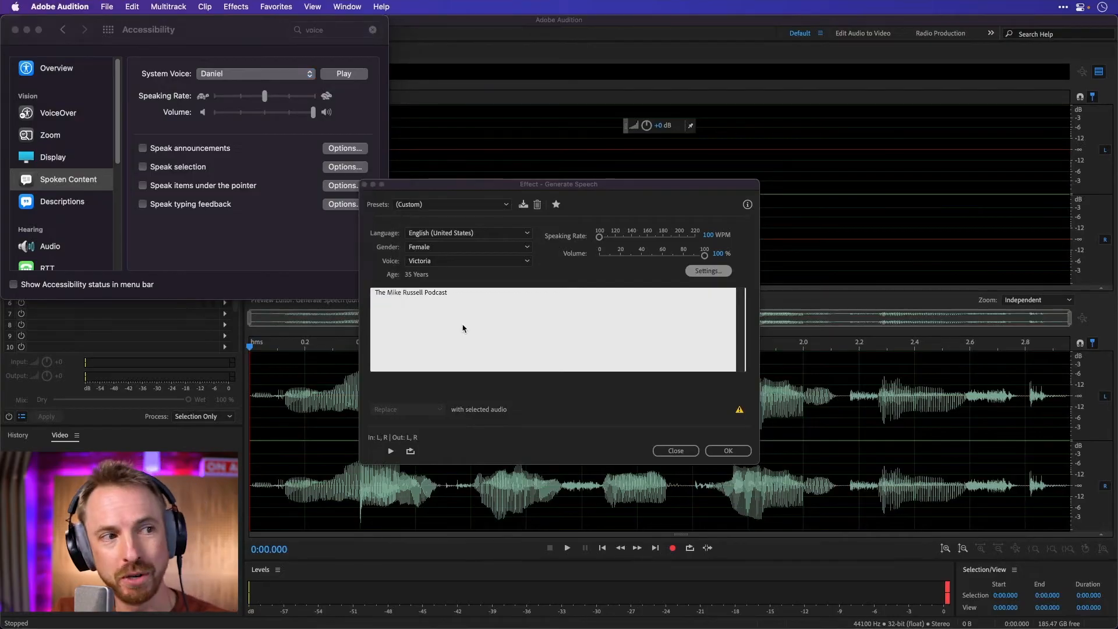
Bring Generate Speech forward and keep English (United States) in the Language list
{"action": "left_click", "coordinate": [468, 232]}
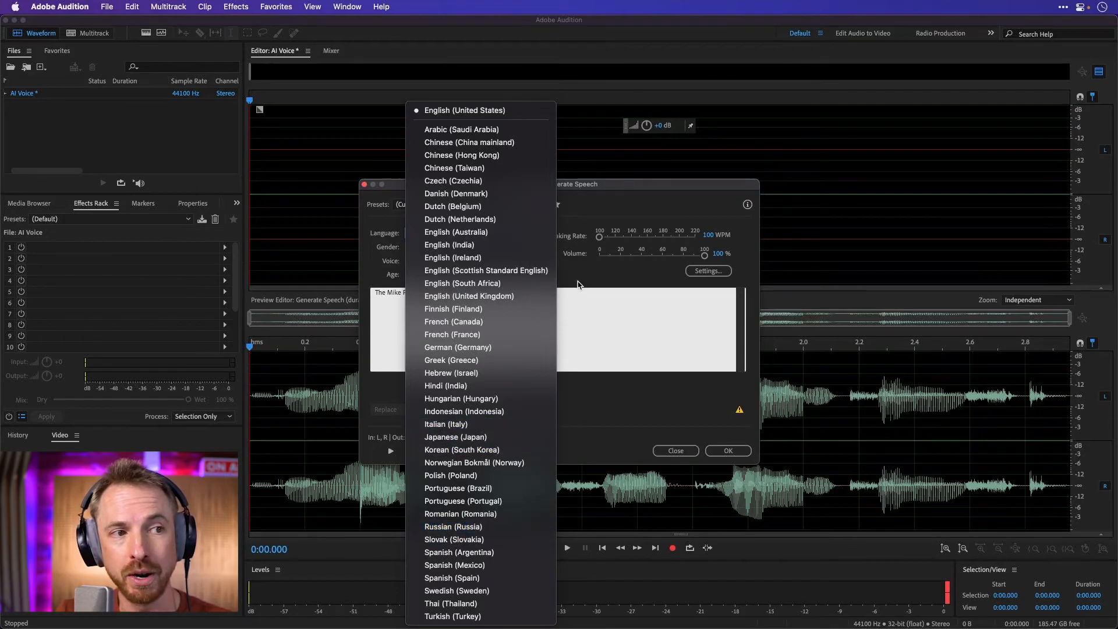
{"action": "left_click", "coordinate": [463, 110]}
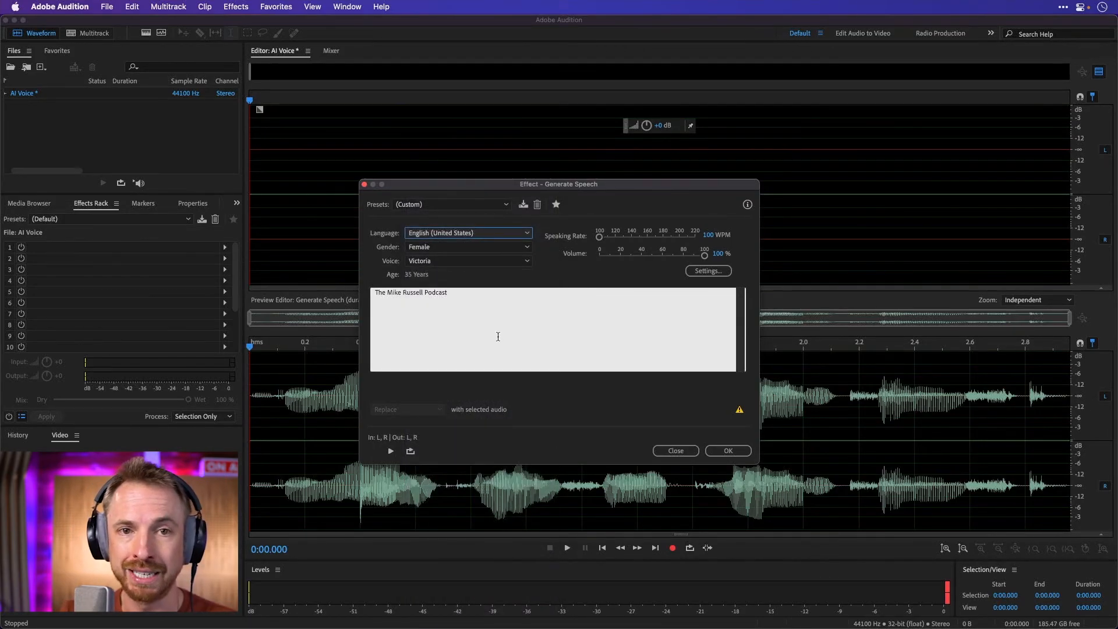